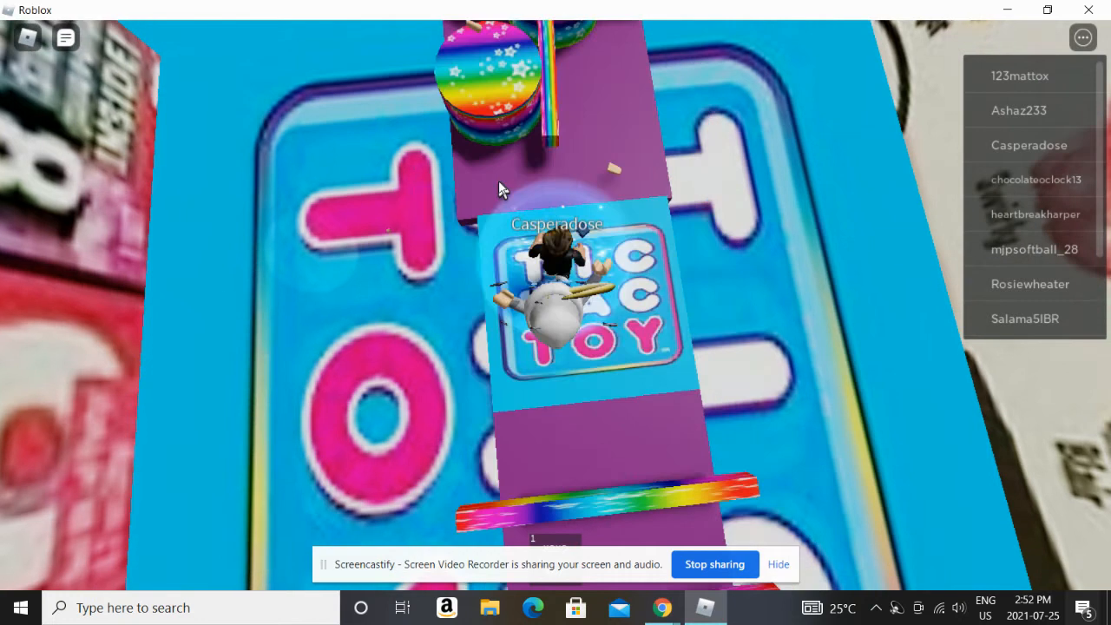
# Pause the game and open the menu's Settings tab, showing volume at its lowest level
pyautogui.press('Escape')
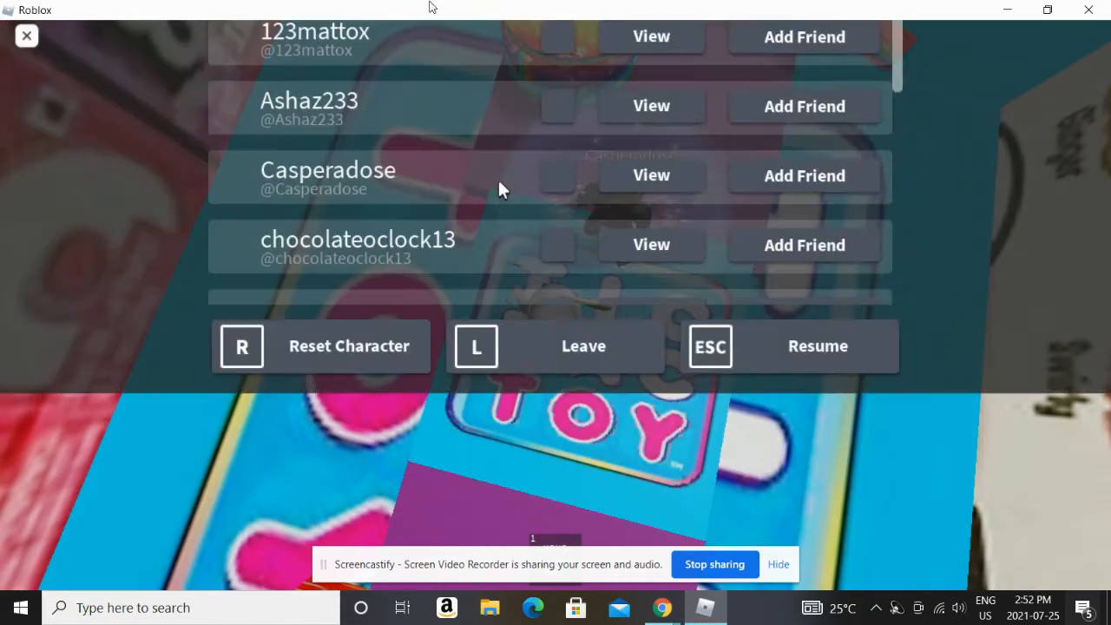
pyautogui.click(429, 105)
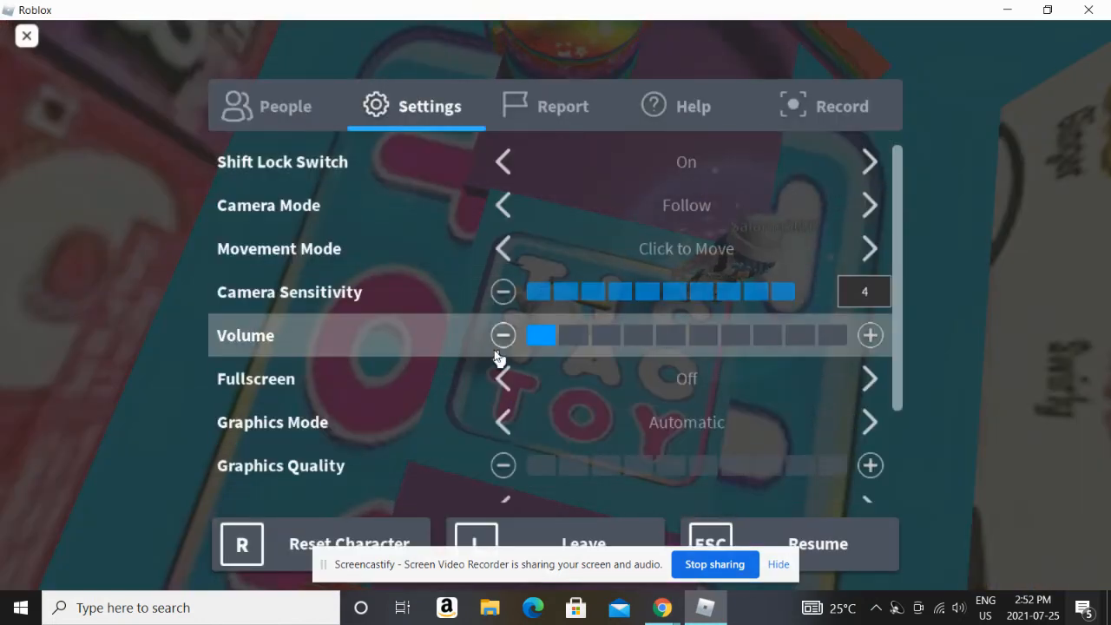